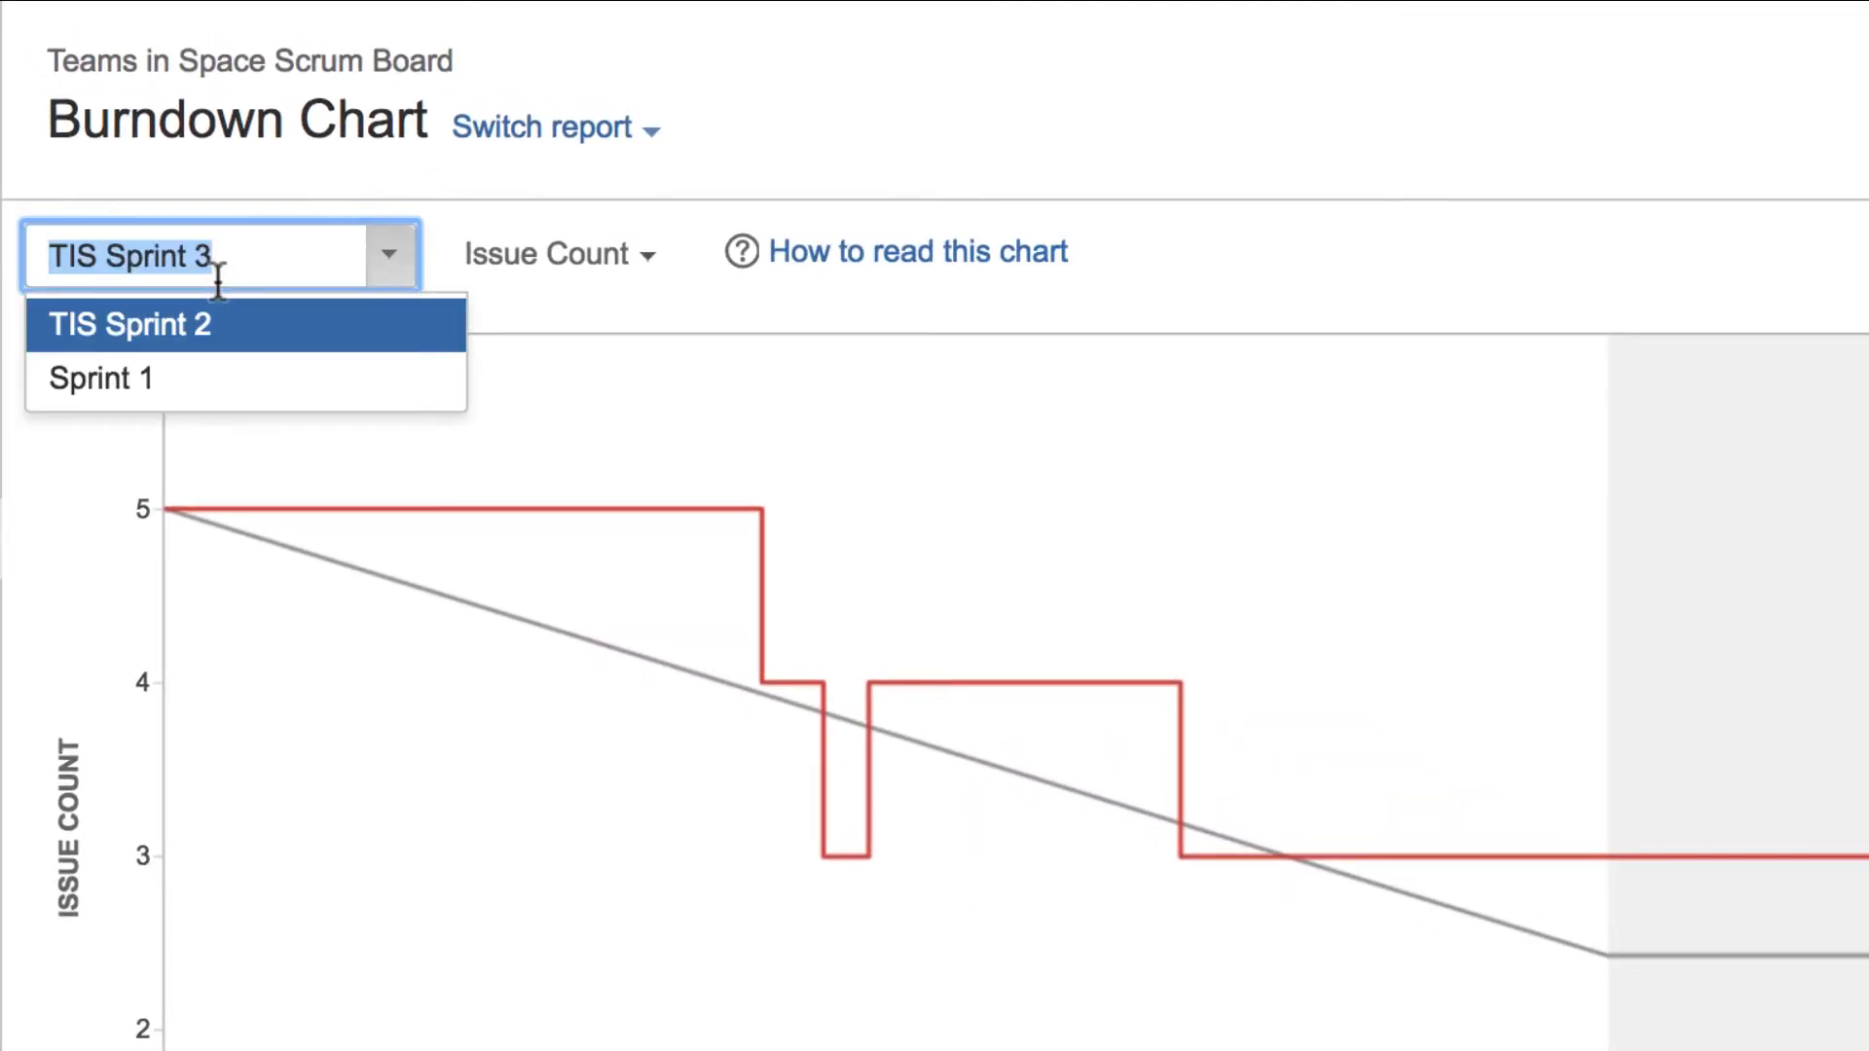
Switch the Teams in Space burndown chart from TIS Sprint 3 to TIS Sprint 2.
click(129, 325)
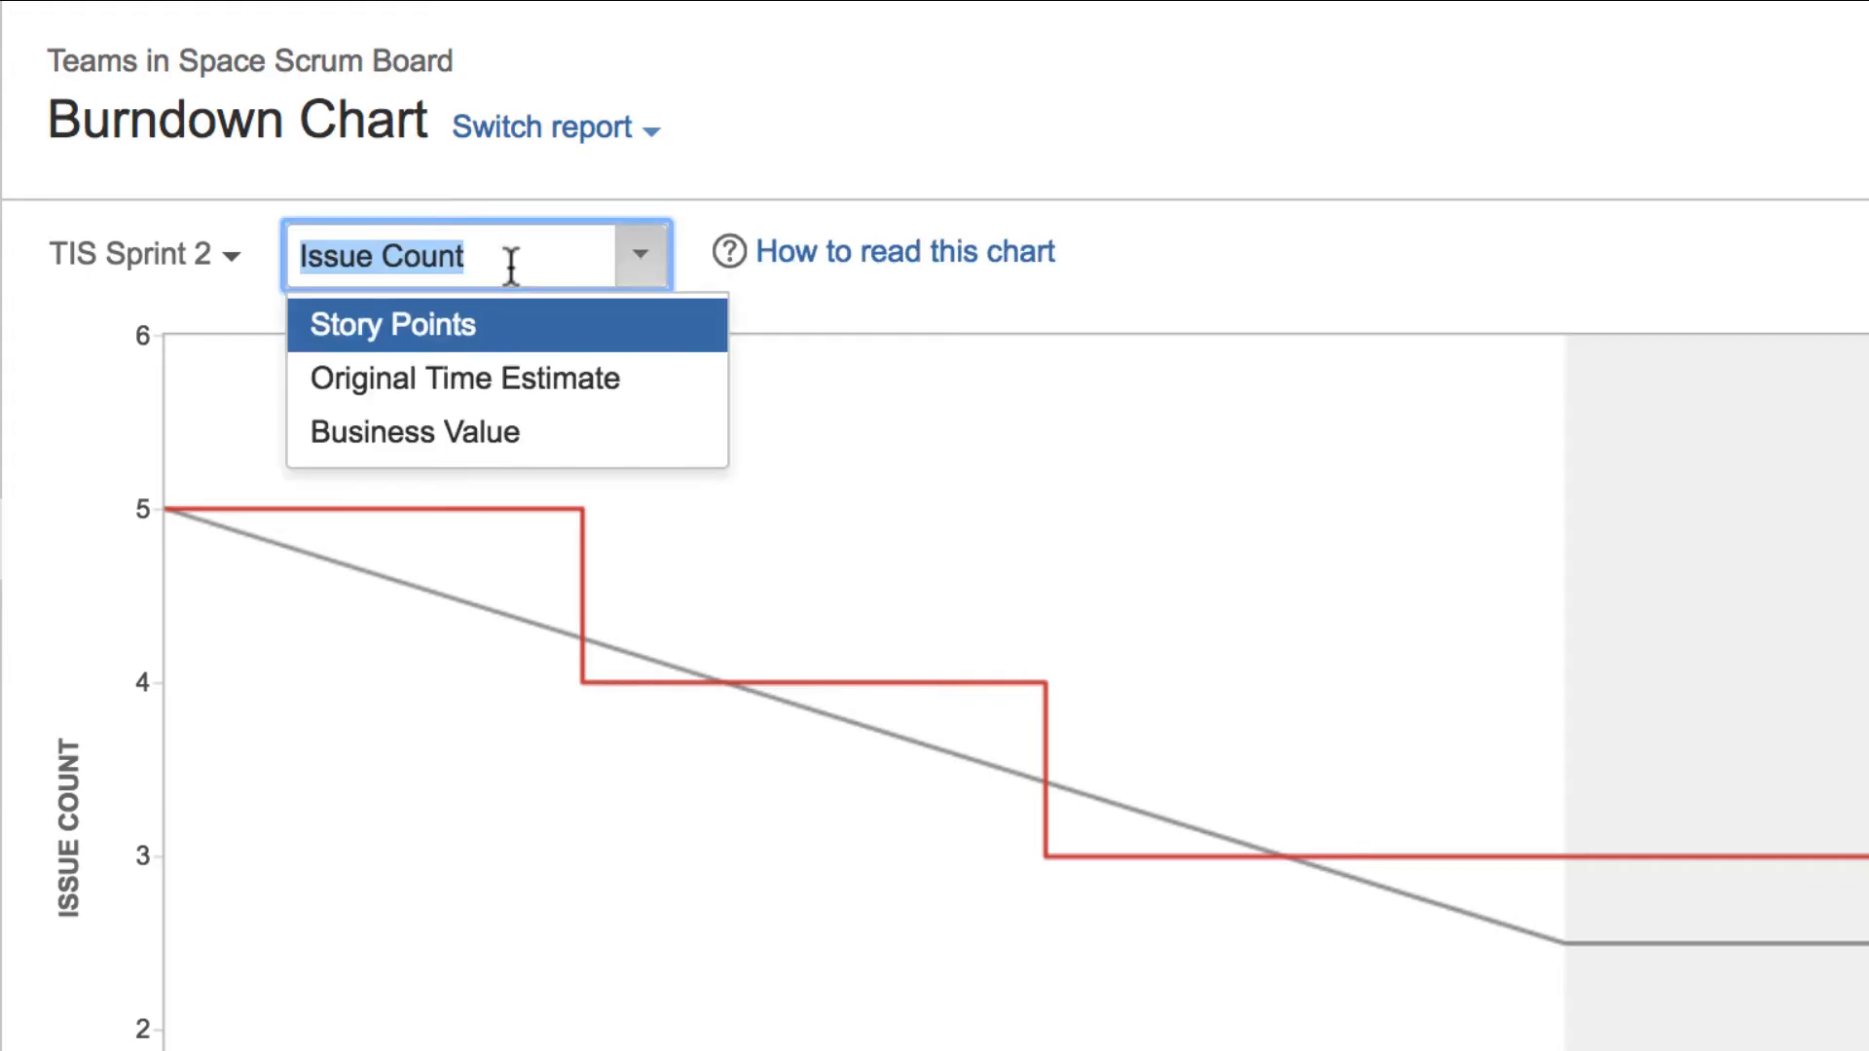
Change the burndown estimation from issue count to Story Points.
click(392, 324)
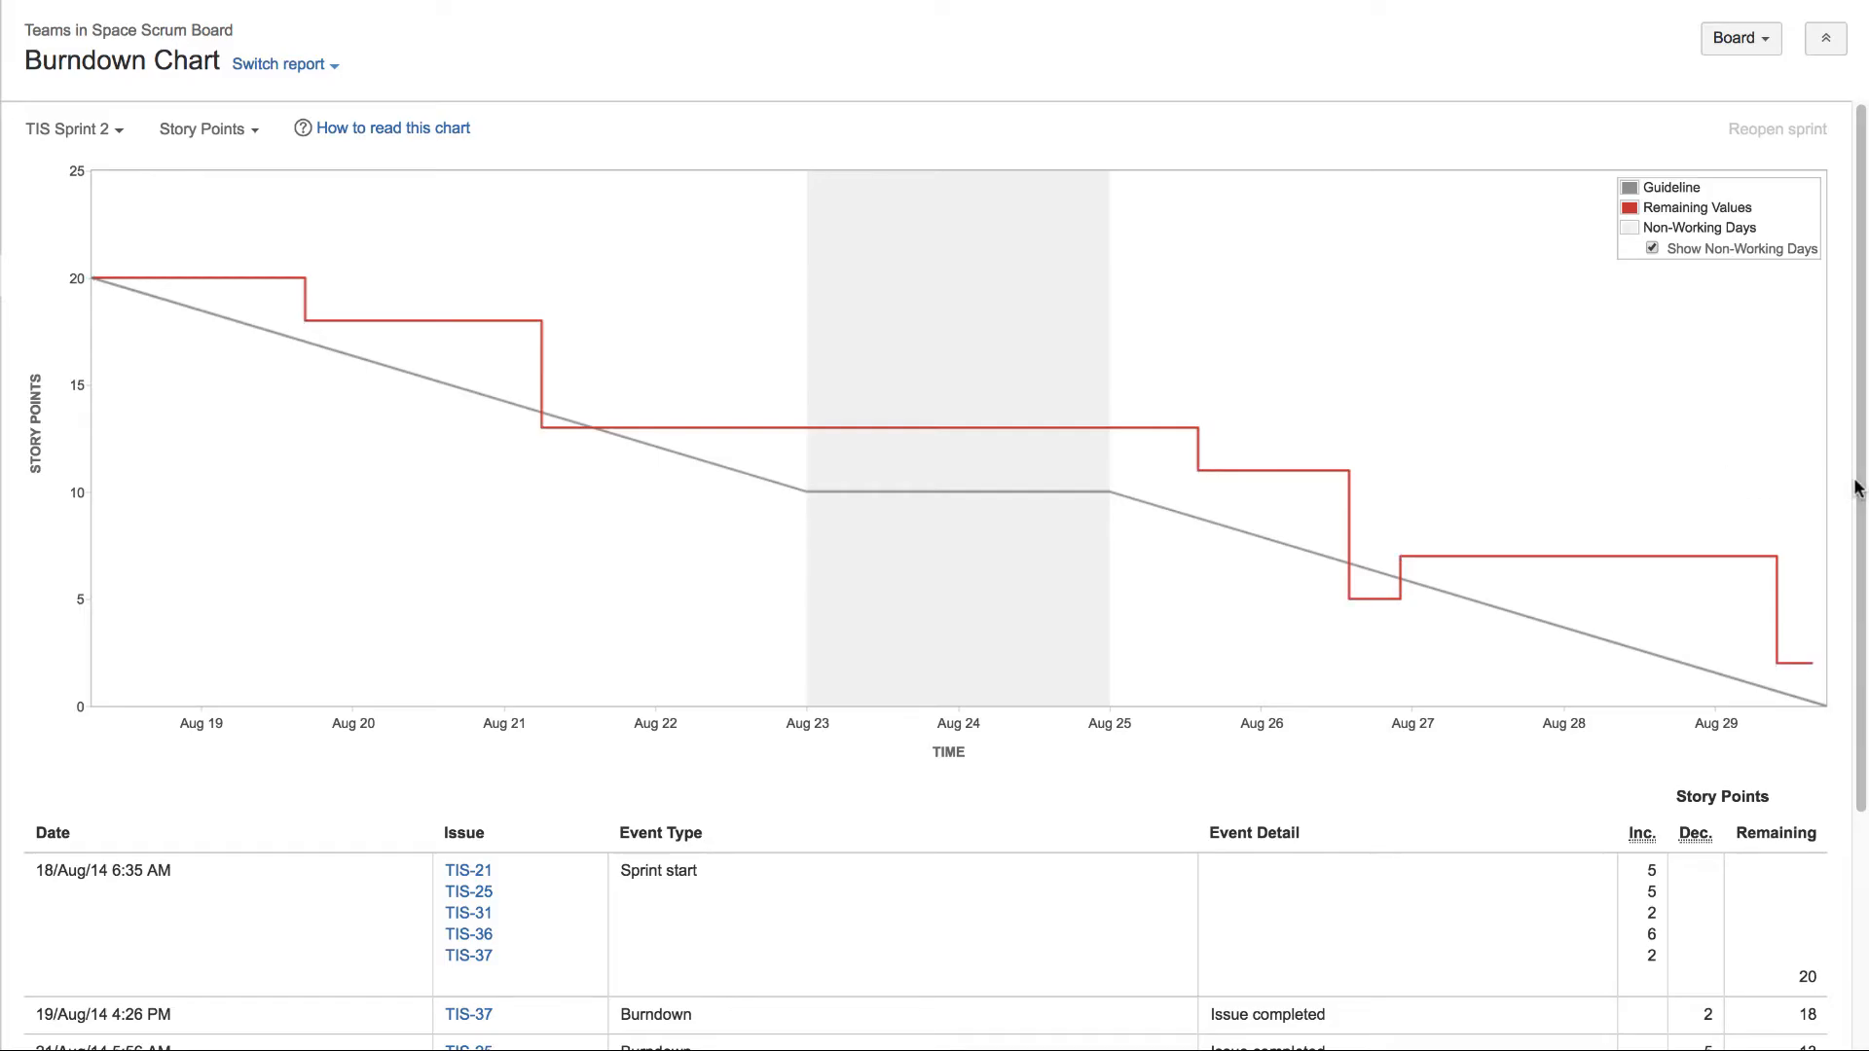
scroll(down, 3)
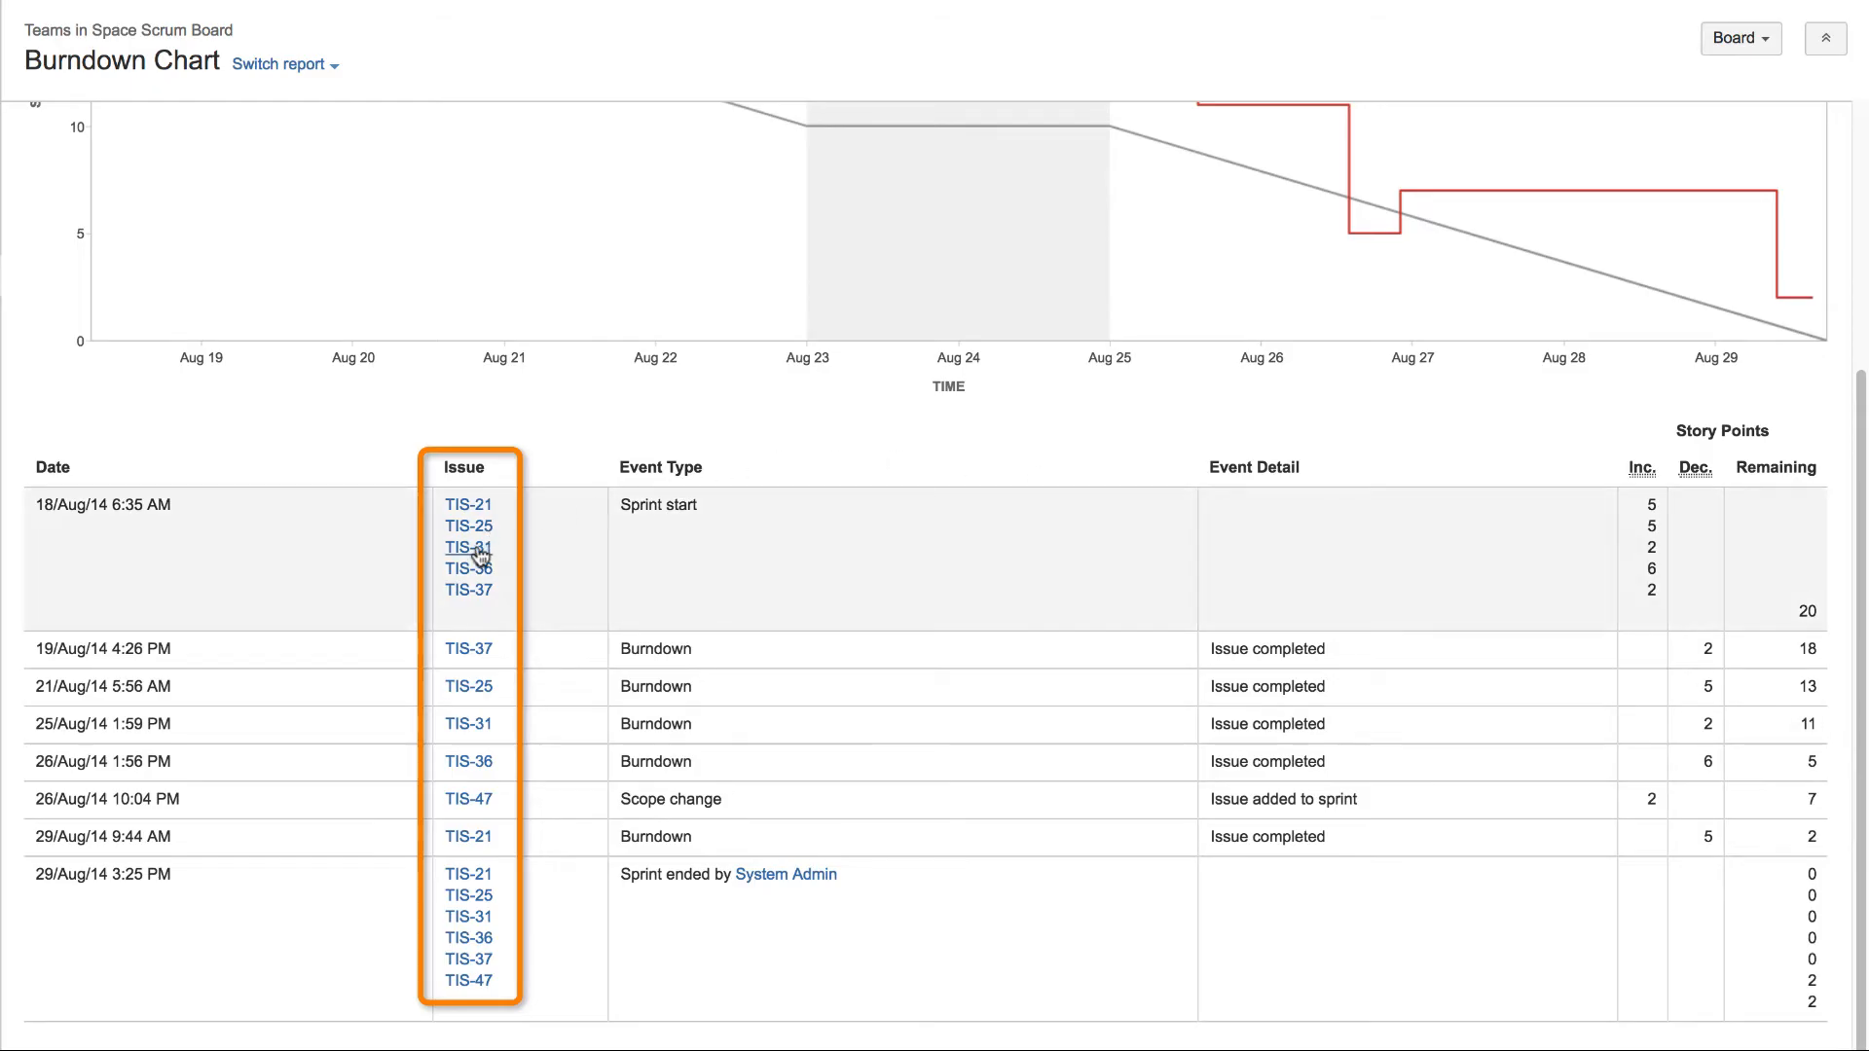
click(467, 547)
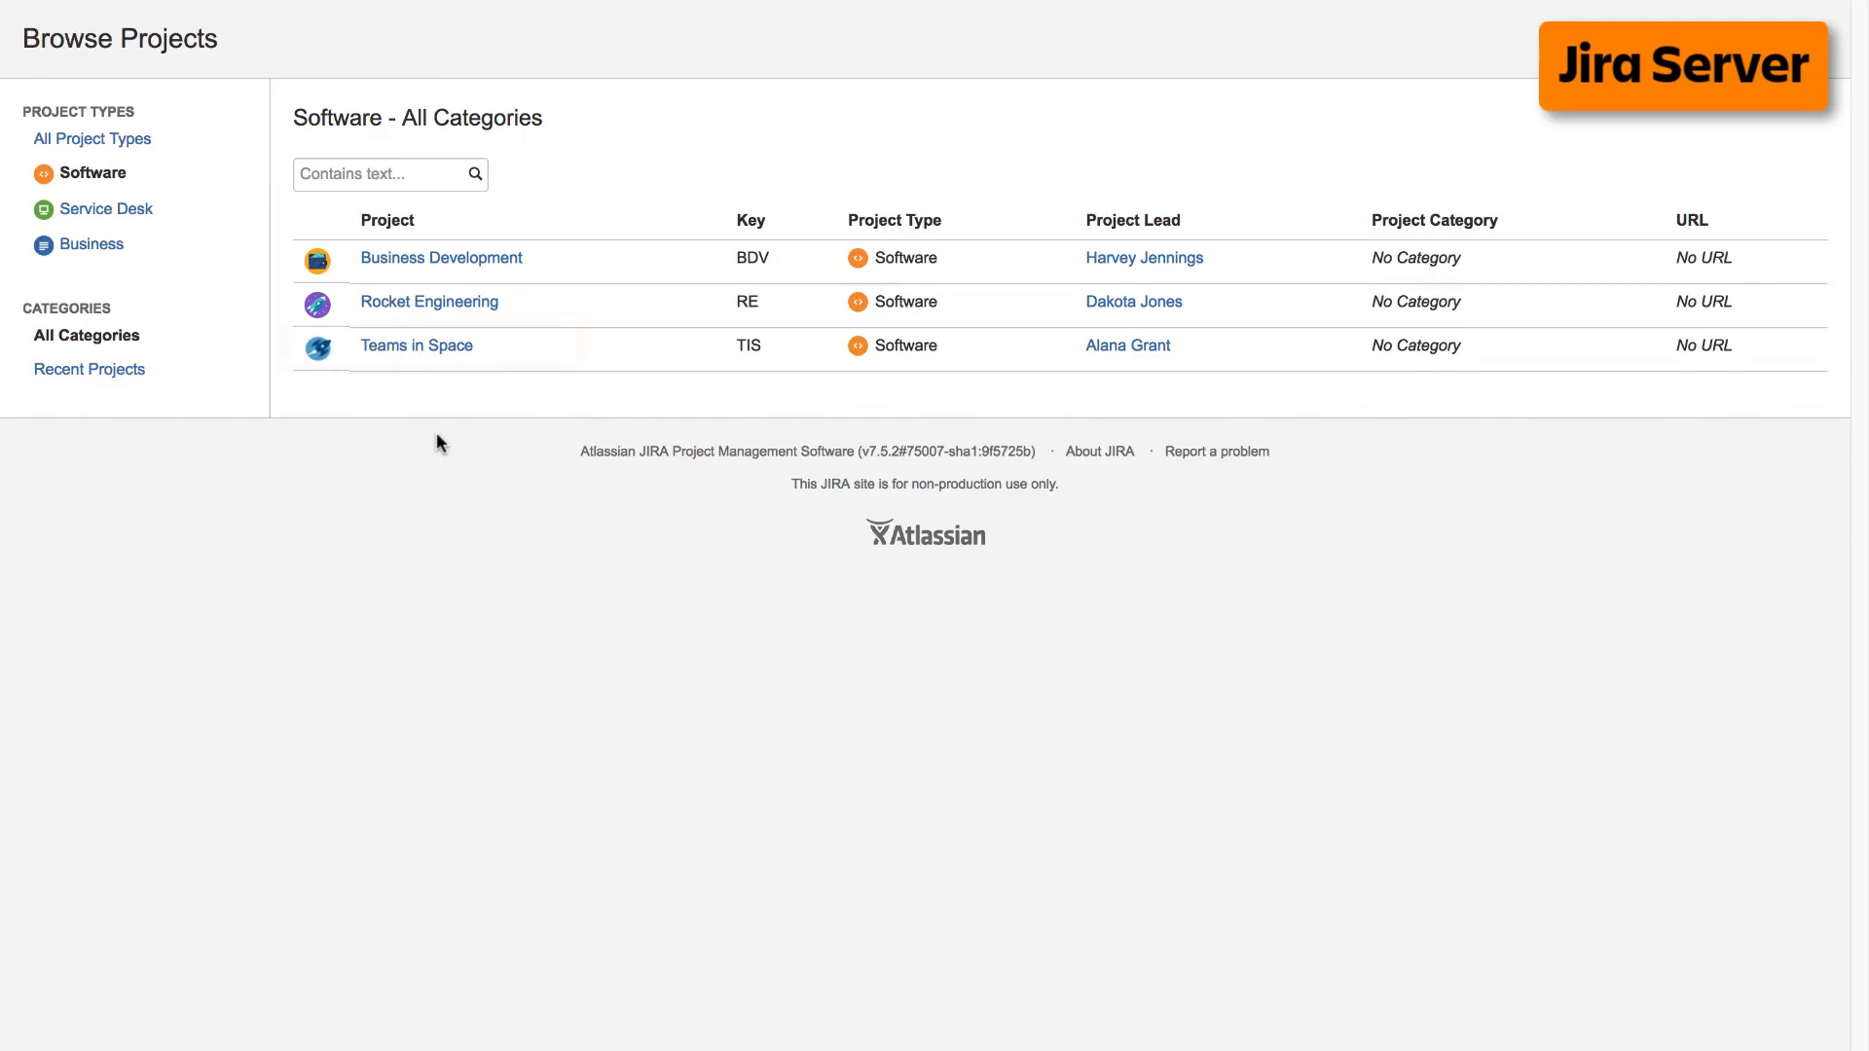
Open Teams in Space from Browse Projects and go to its Reports burndown chart.
click(416, 345)
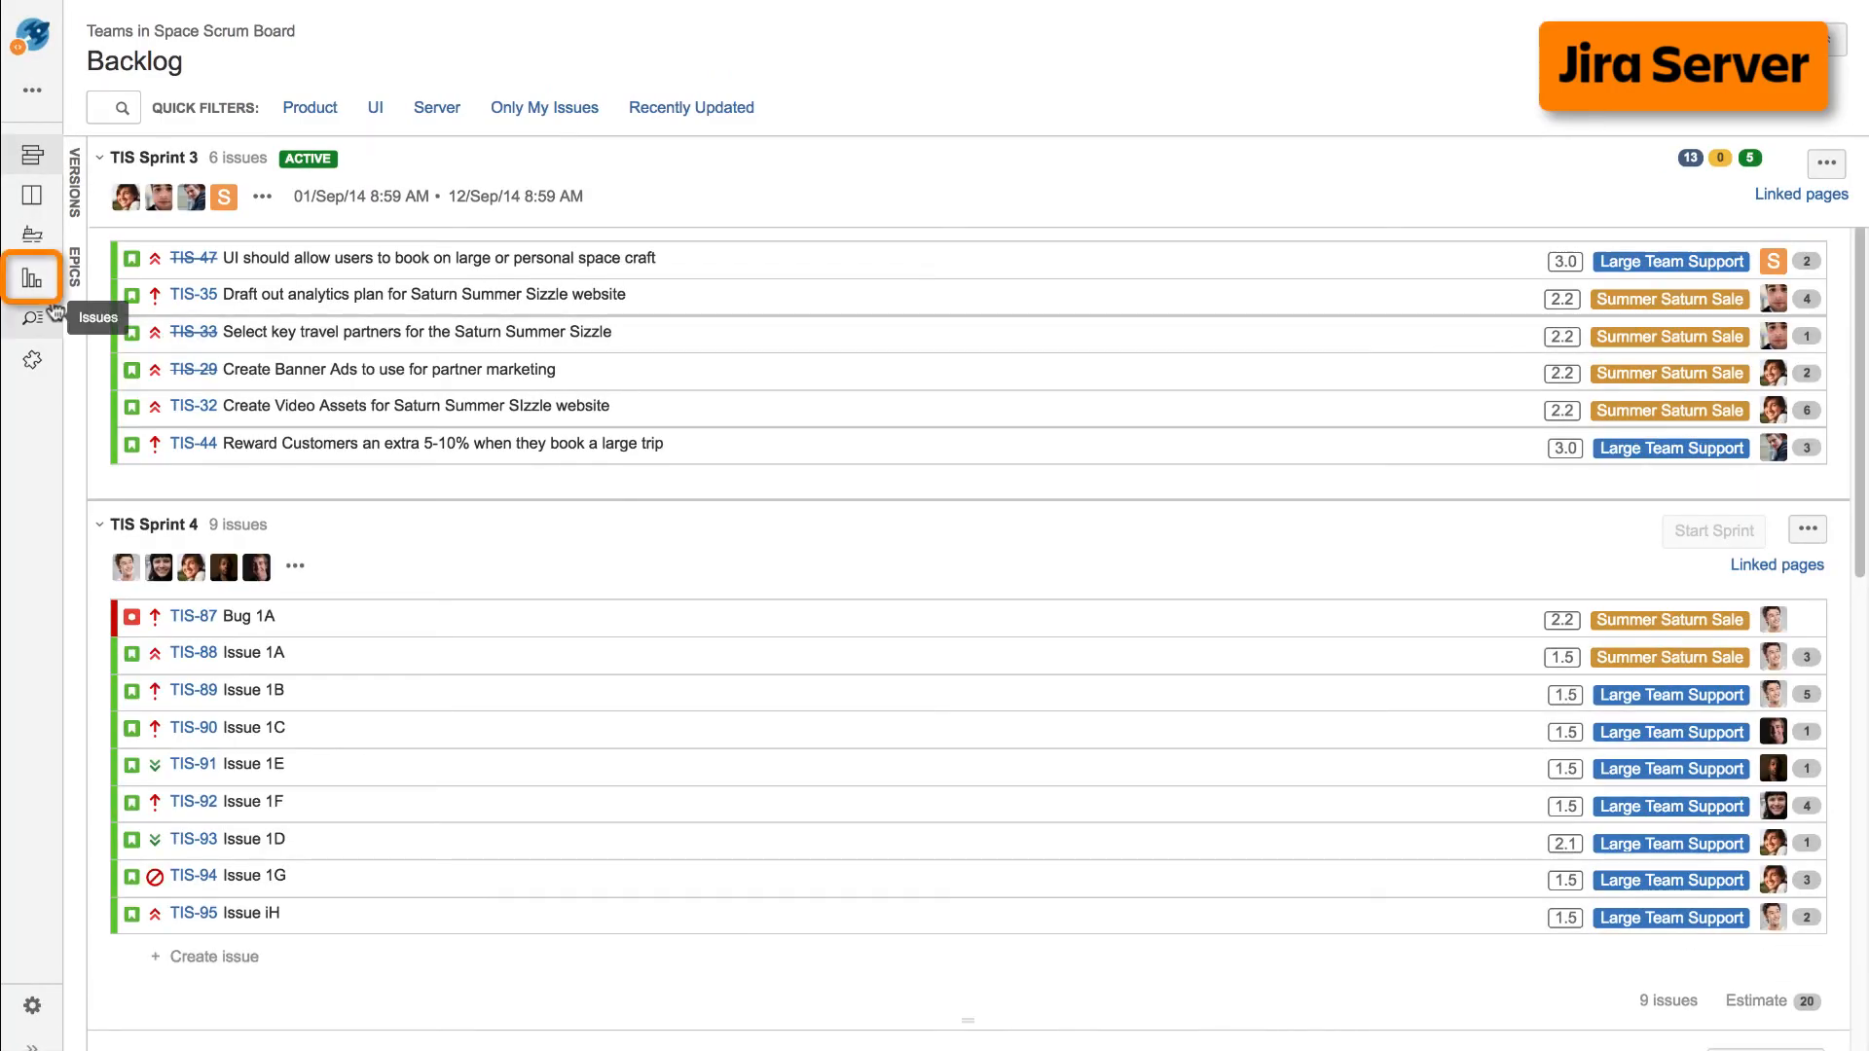
click(31, 276)
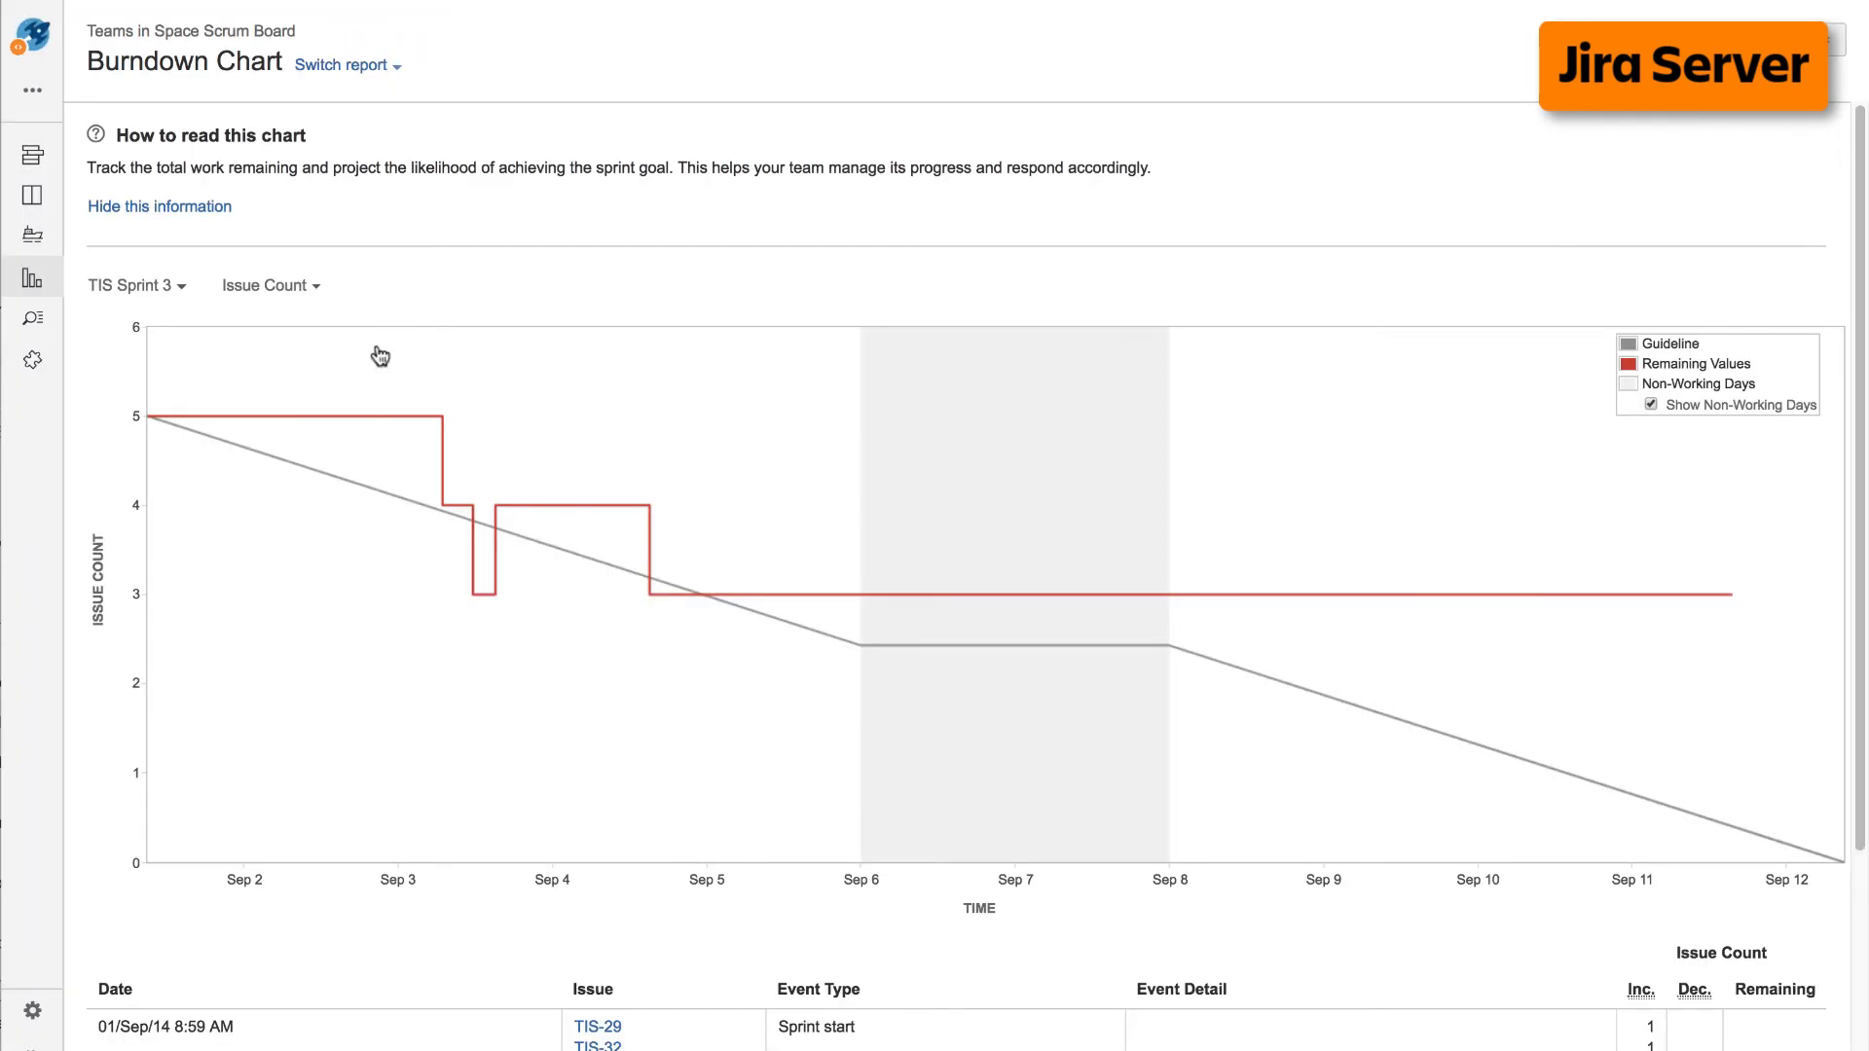
mouse_move(383, 301)
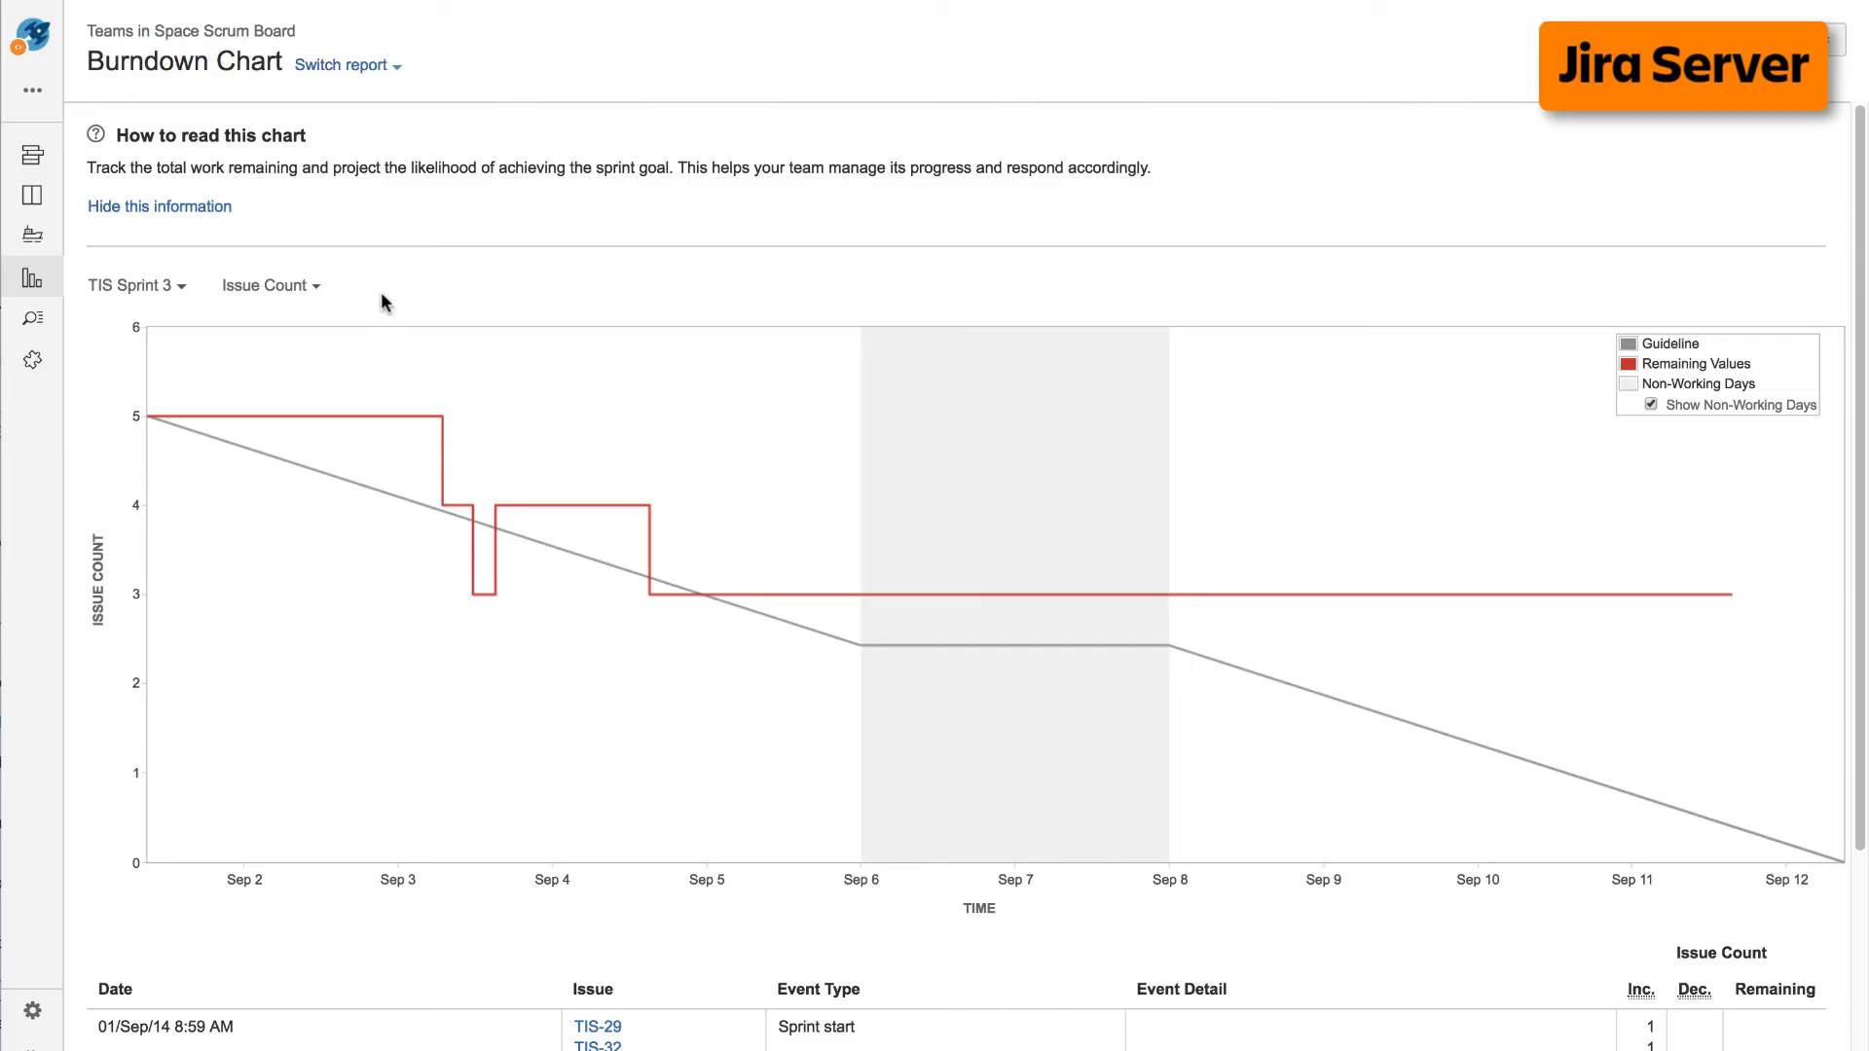
Expand the Switch report dropdown beside the Burndown Chart title.
click(340, 64)
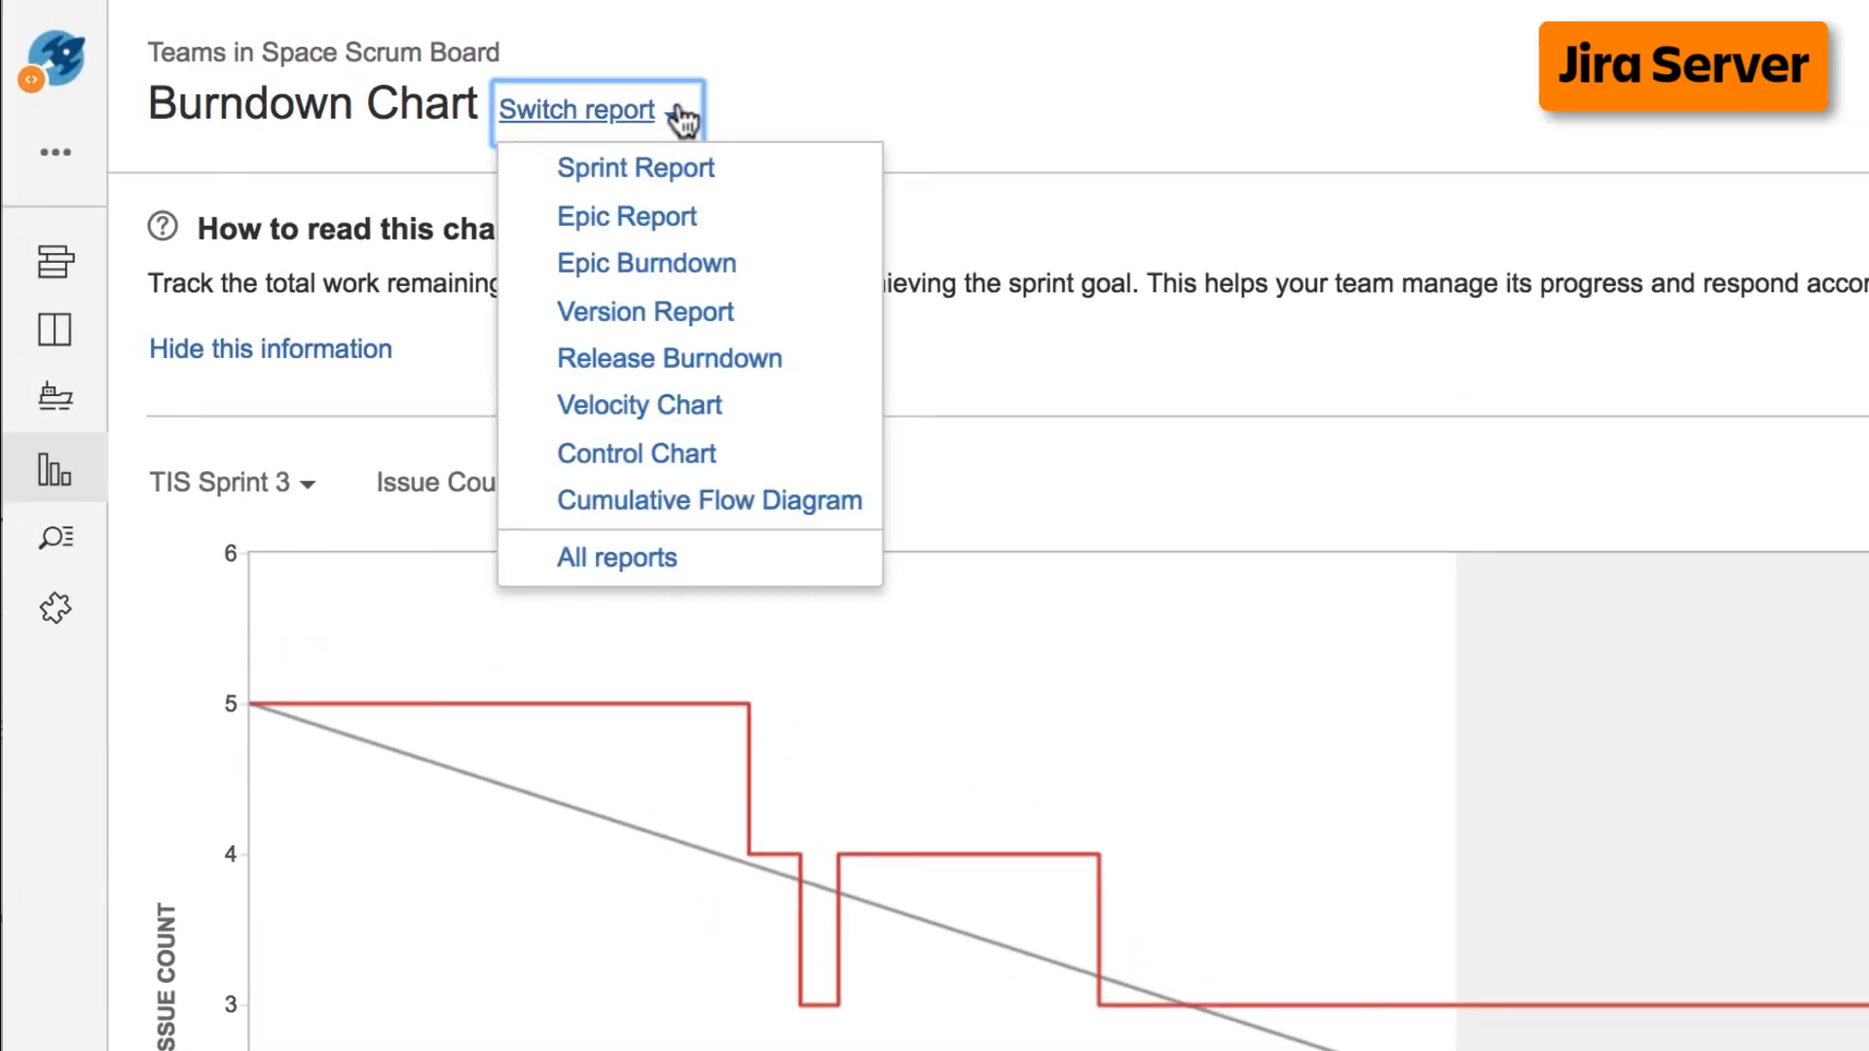
click(638, 404)
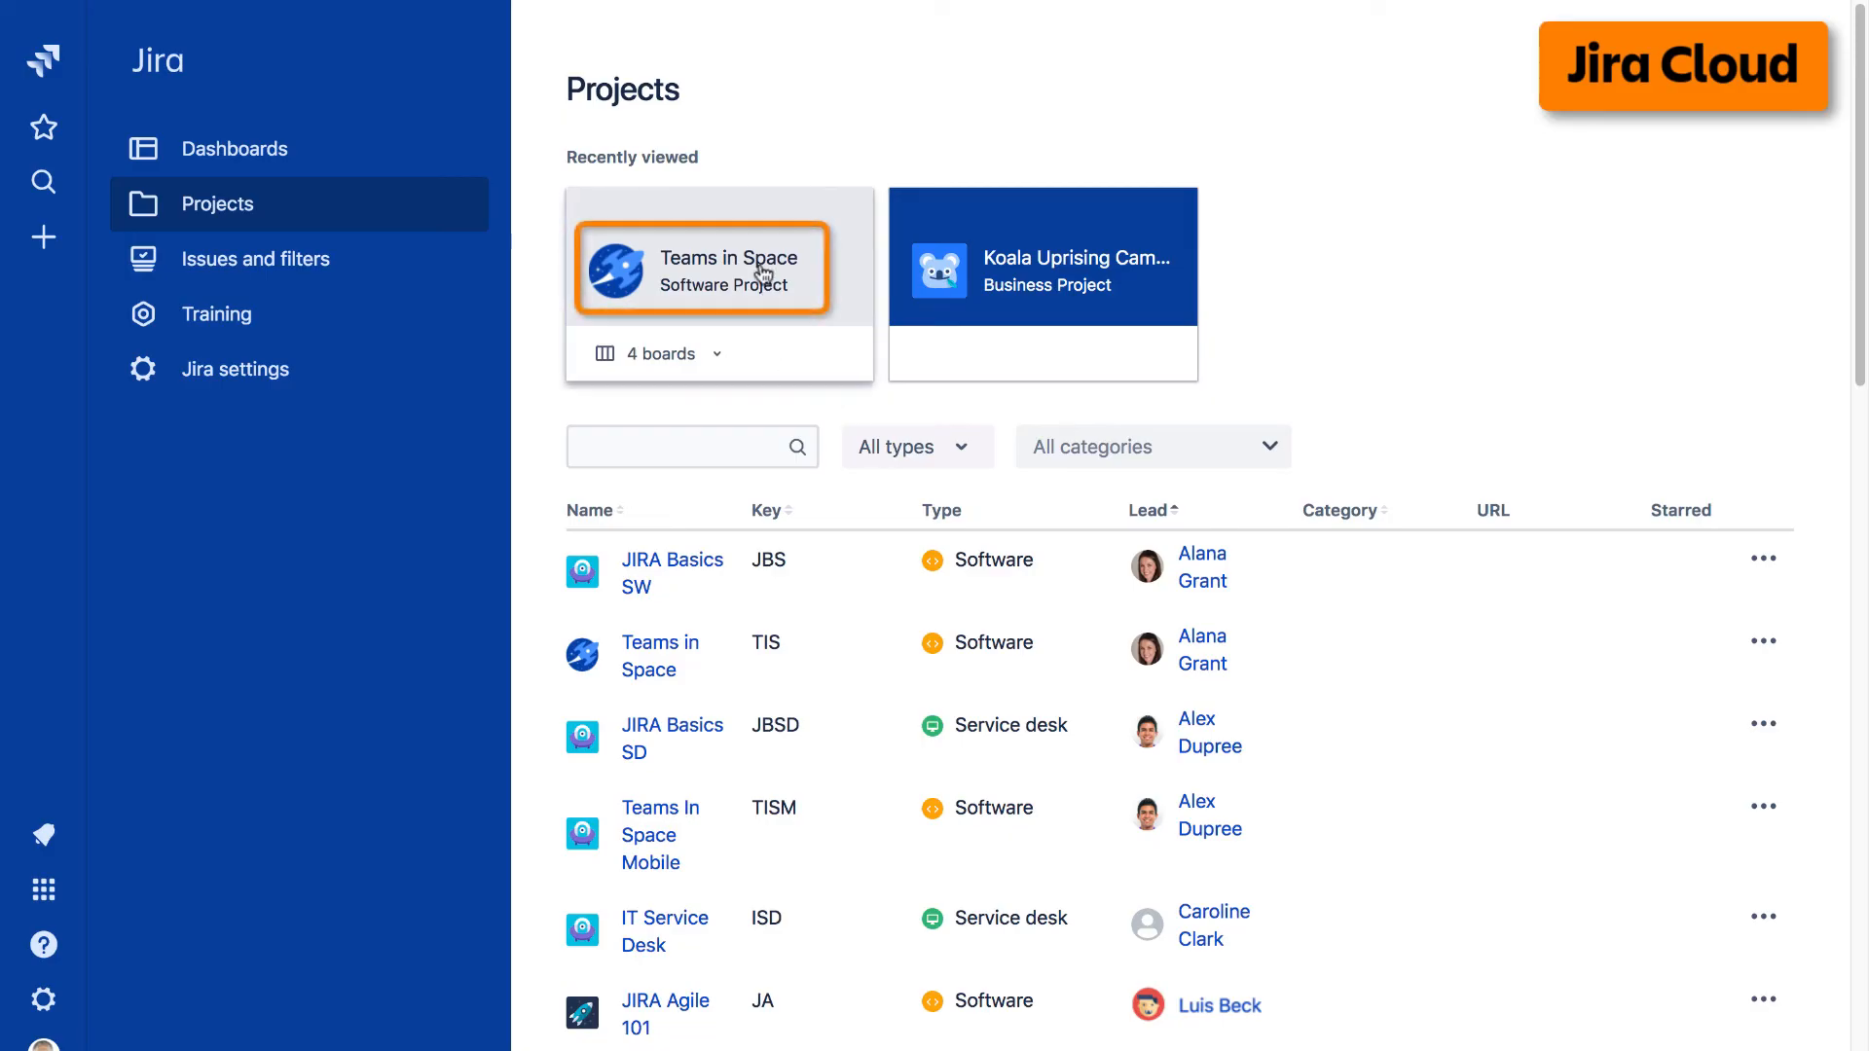
Open the Teams in Space project and its All reports page.
click(701, 262)
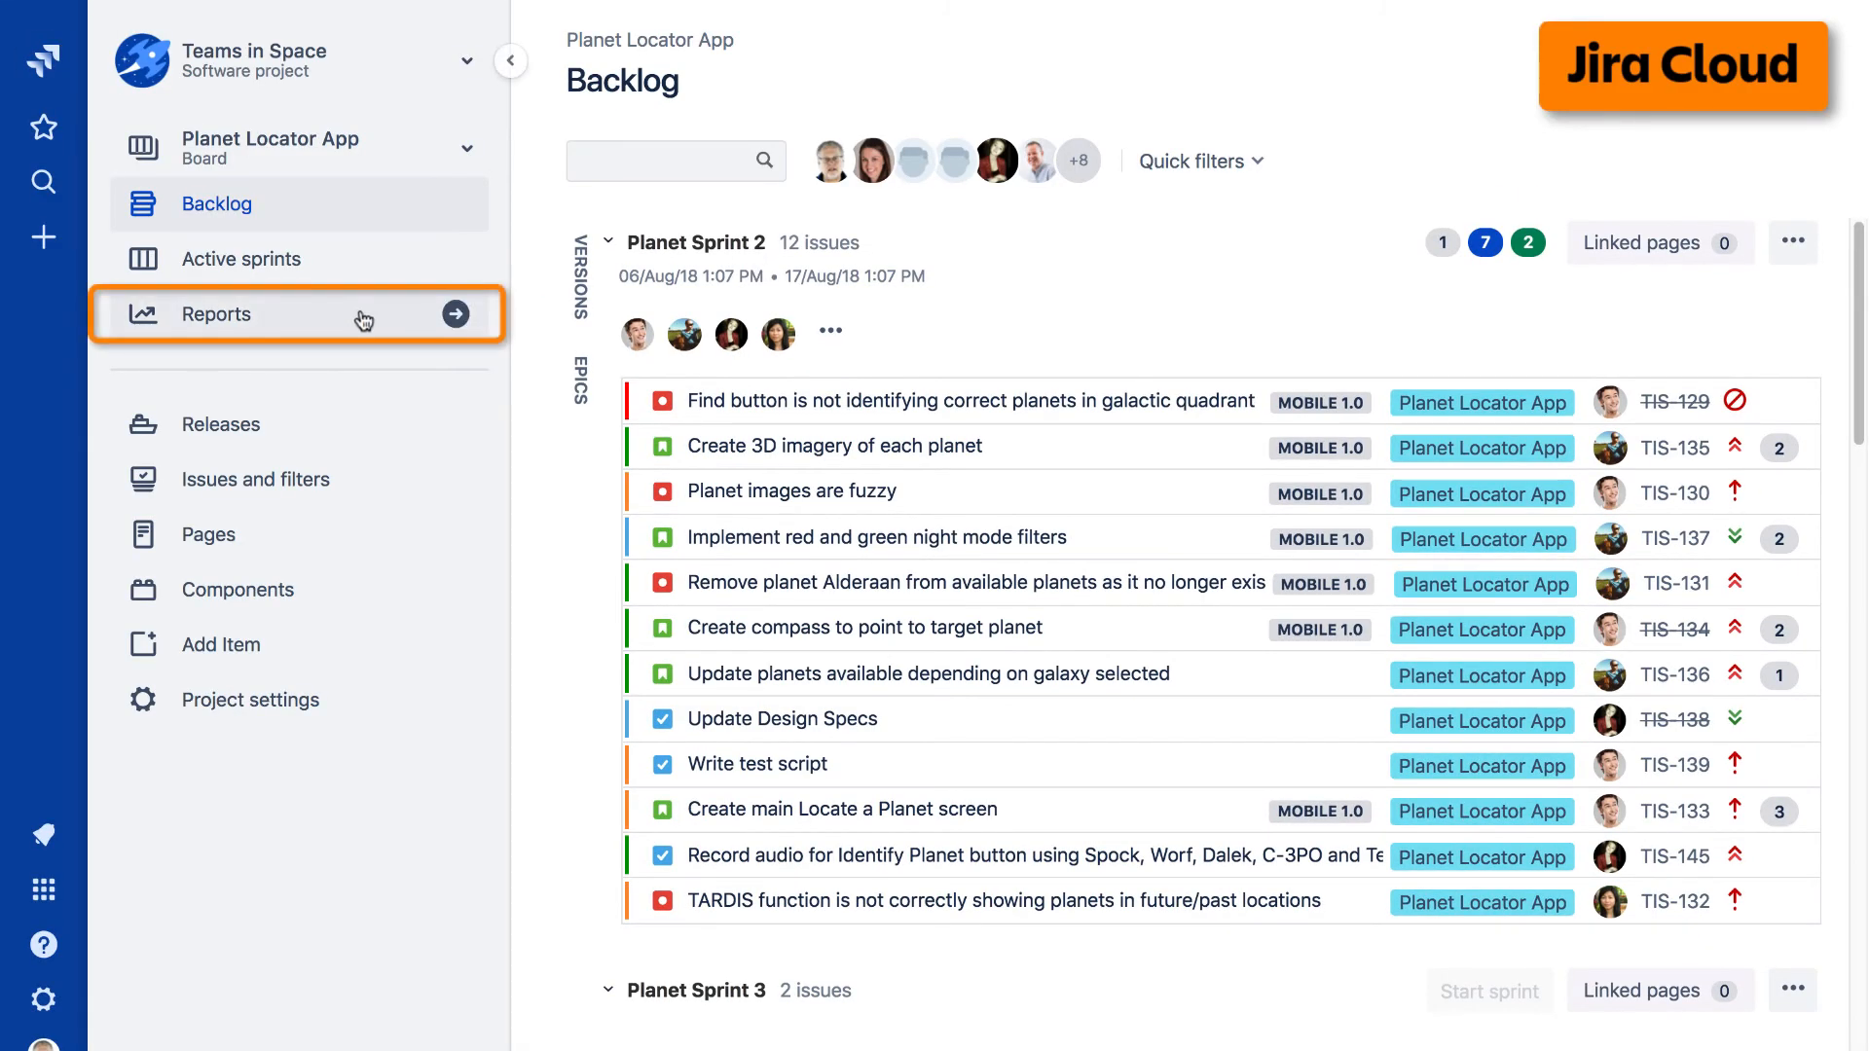
click(216, 314)
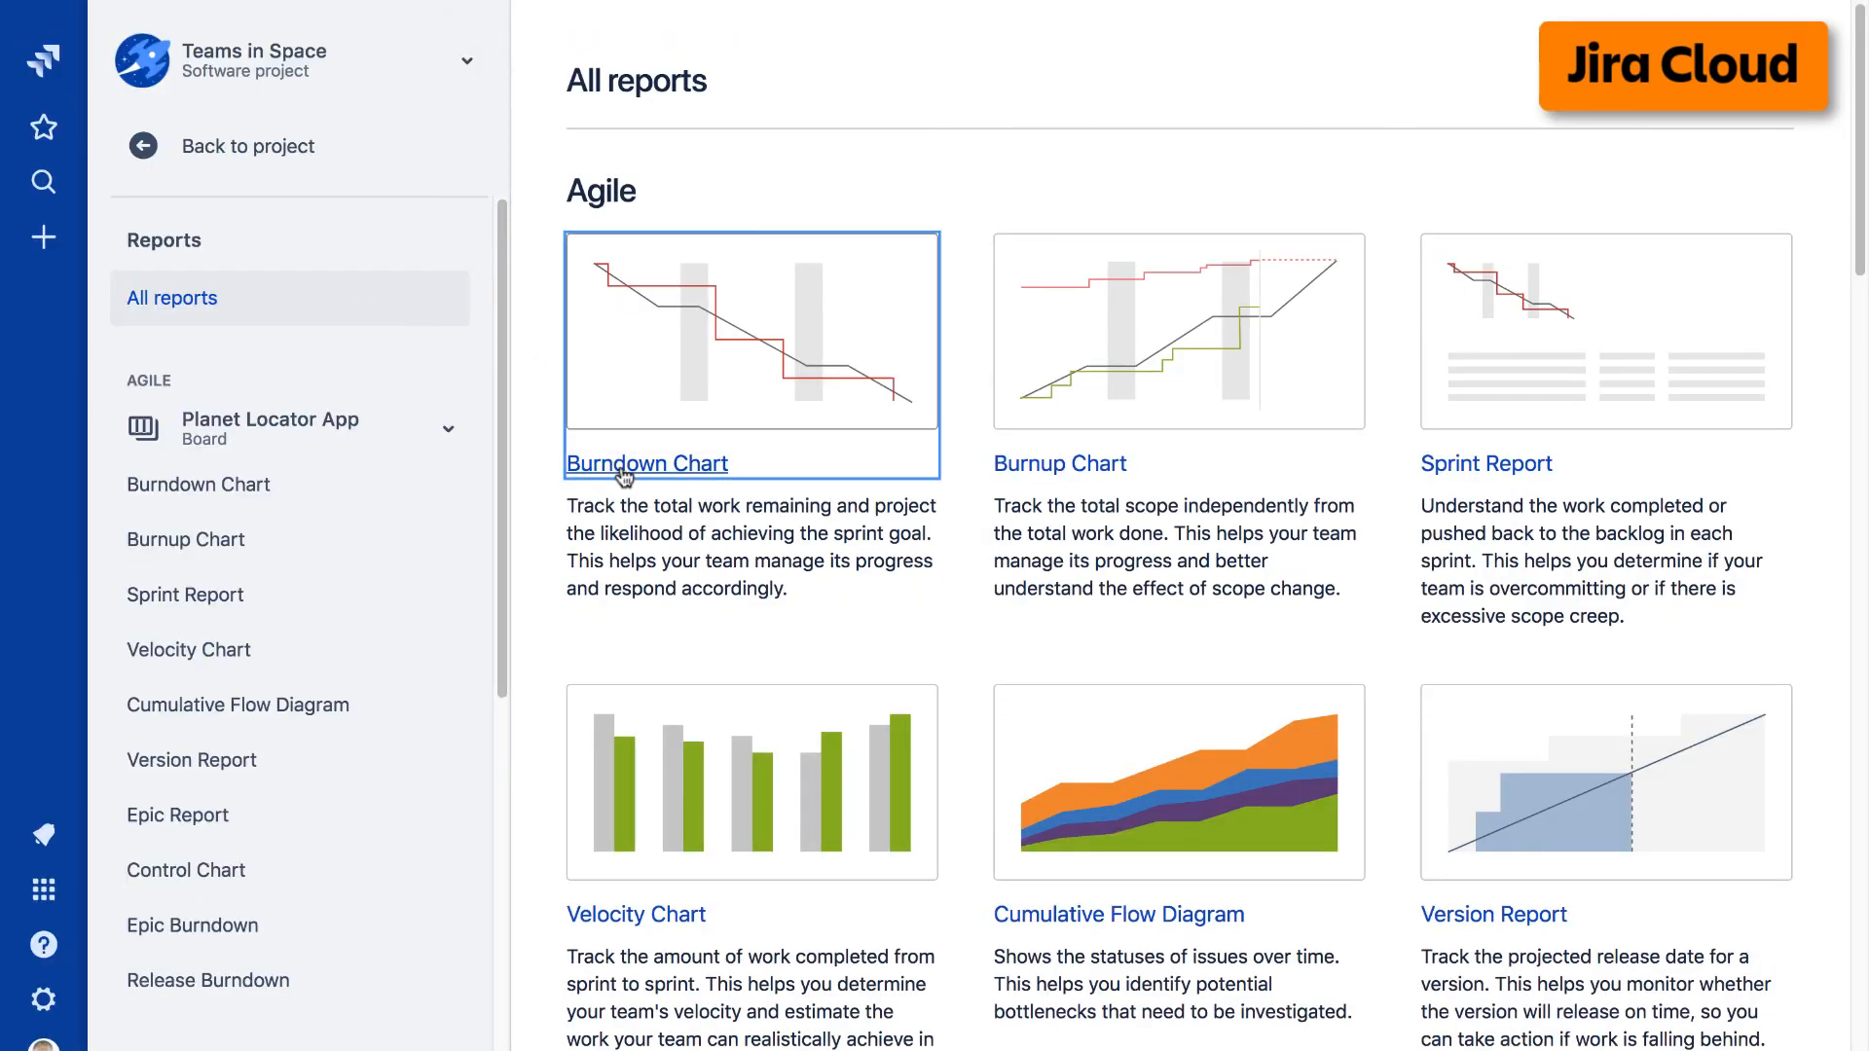
Open the Burndown Chart report and scroll the sidebar report list.
click(647, 464)
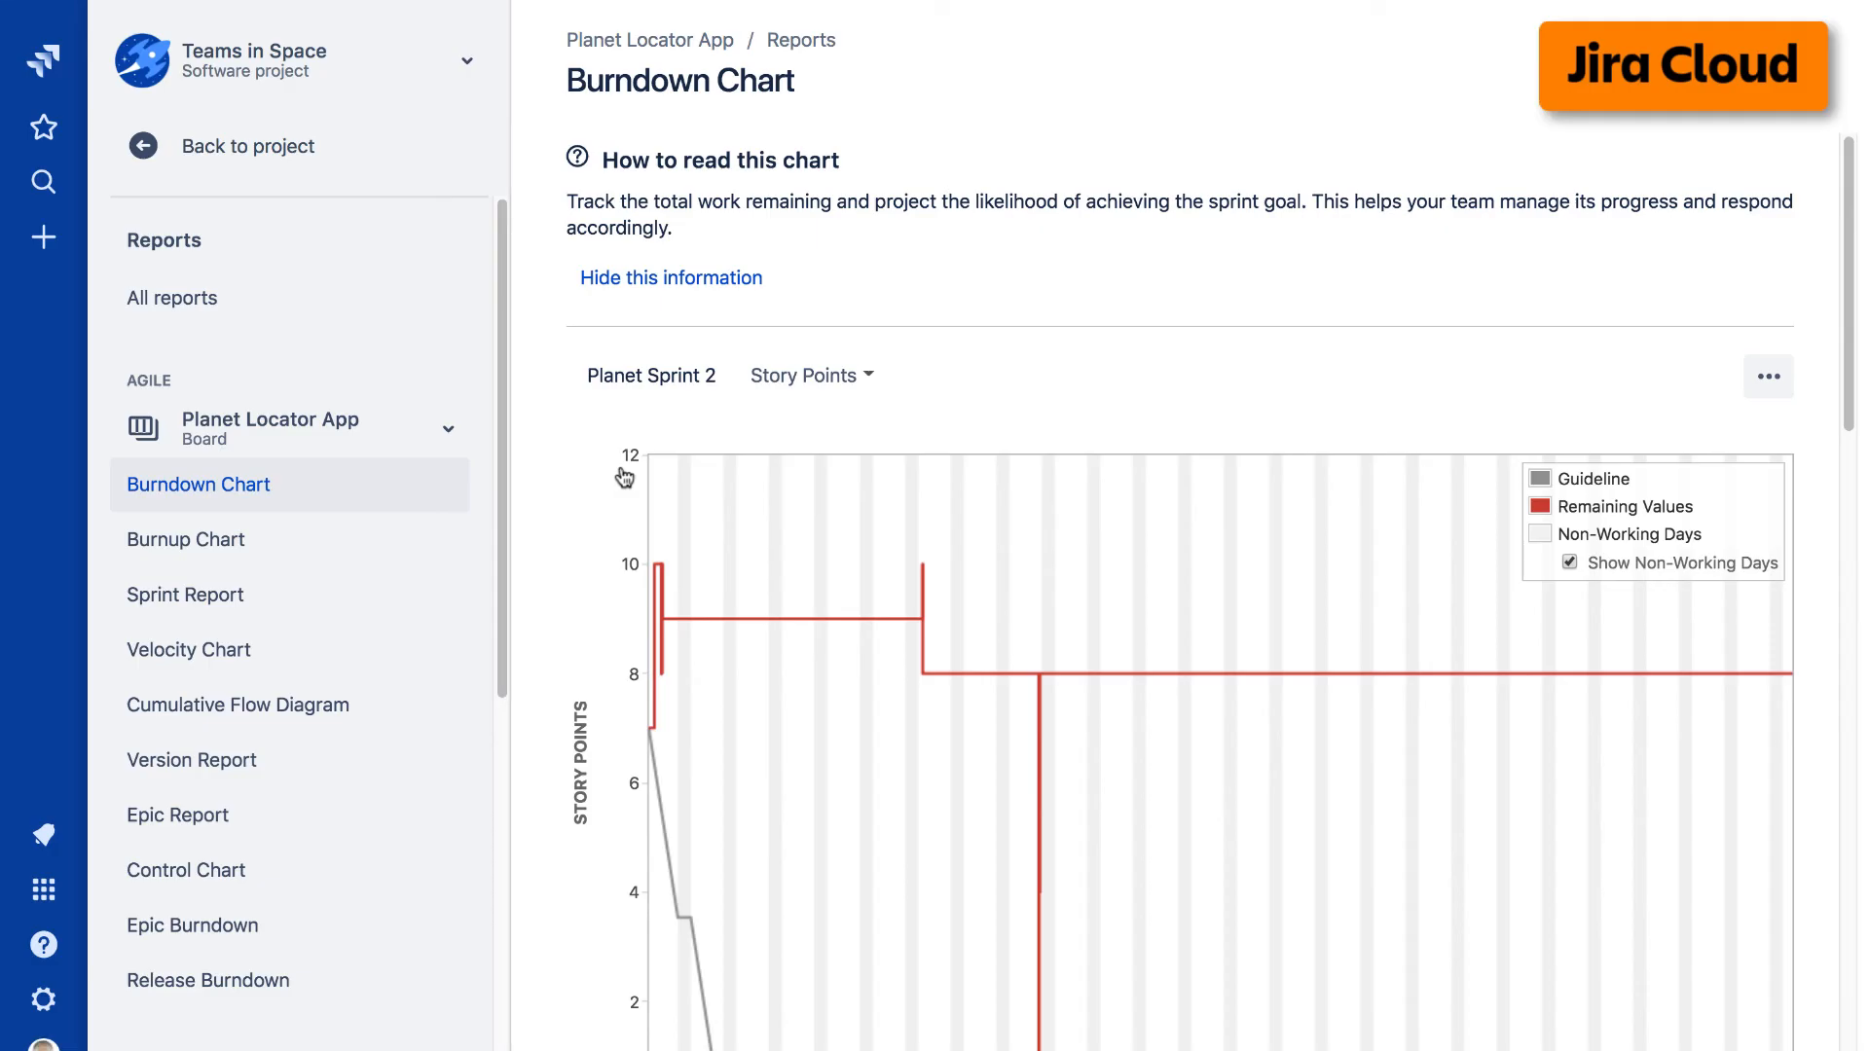
mouse_move(532, 445)
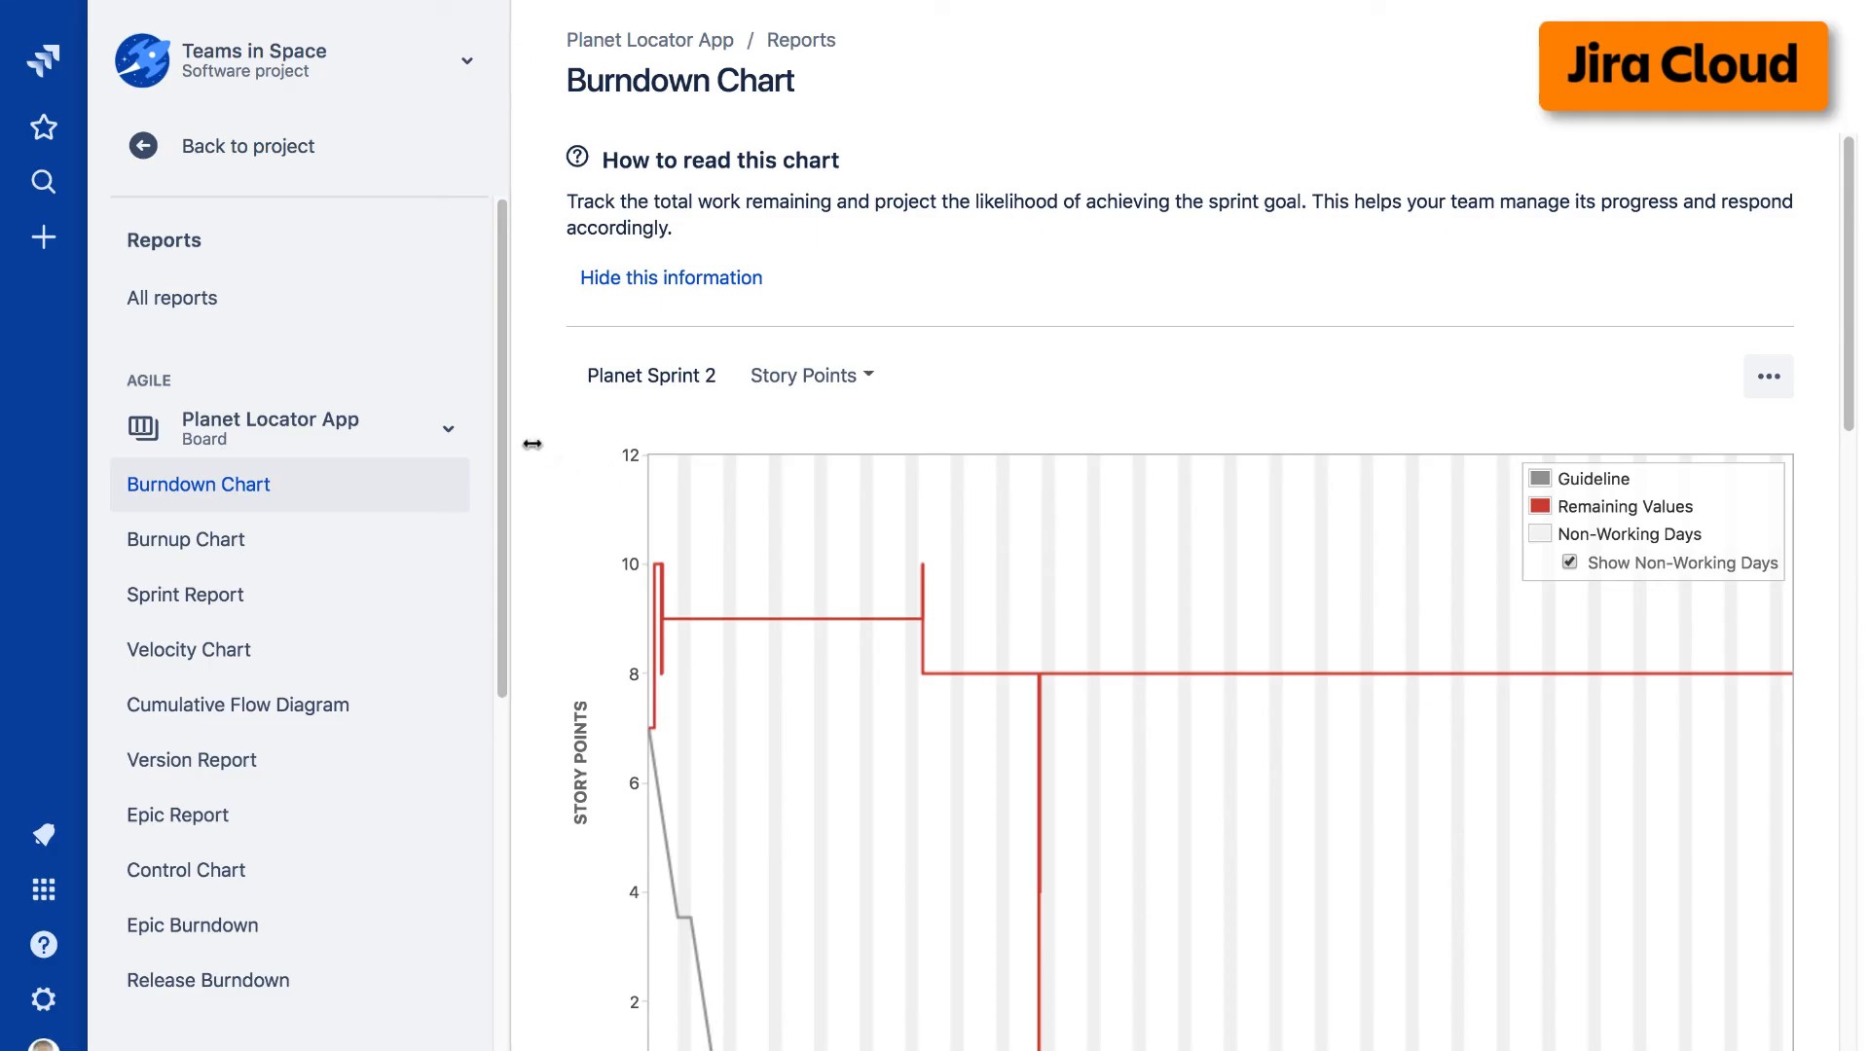
scroll(down, 3)
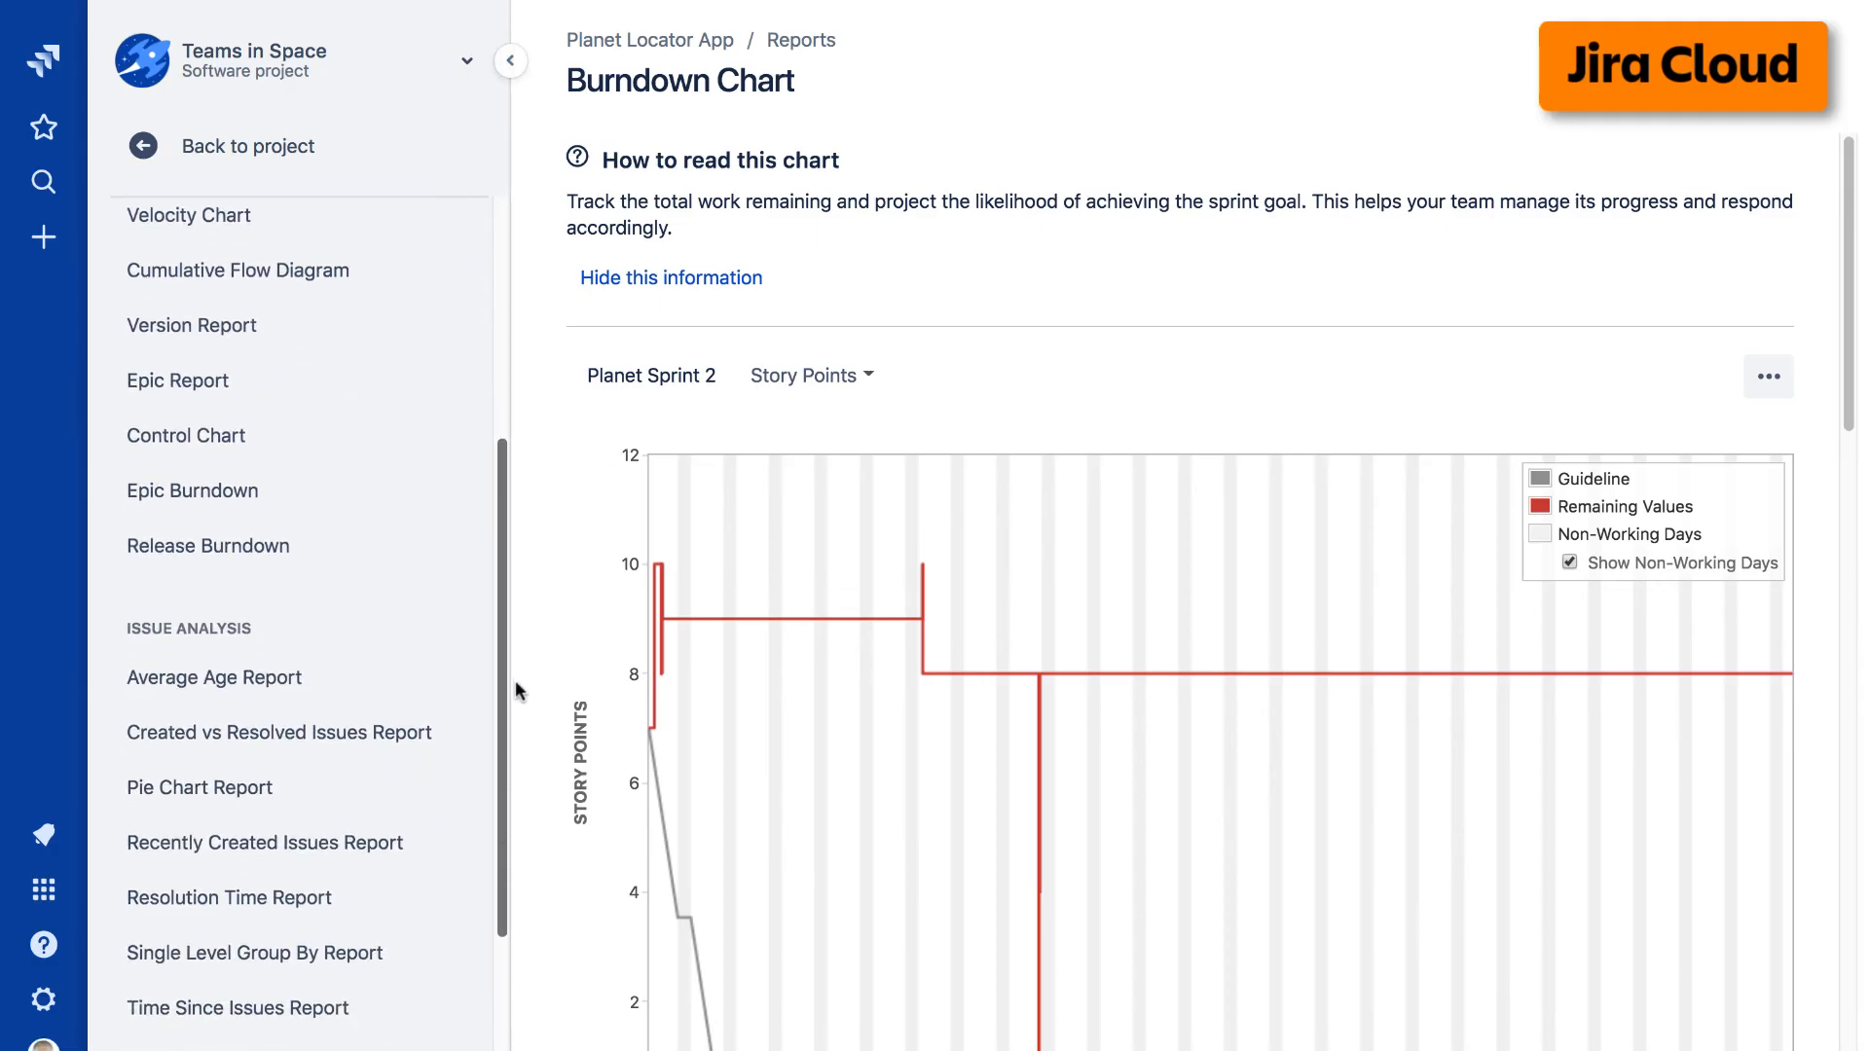